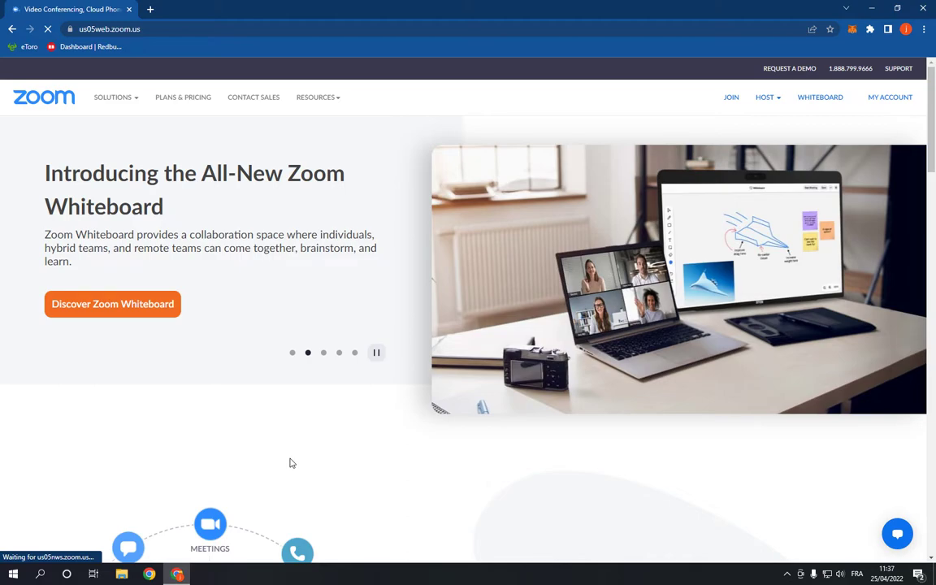
{"action": "mouse_move", "coordinate": [327, 426]}
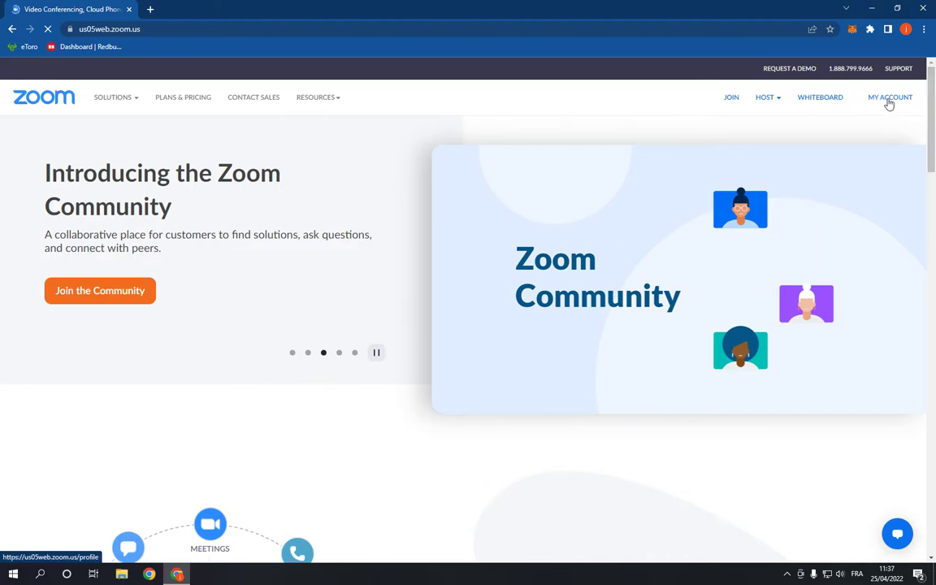
Go from the marketing page to My Account, then the Whiteboards list
{"action": "left_click", "coordinate": [889, 97]}
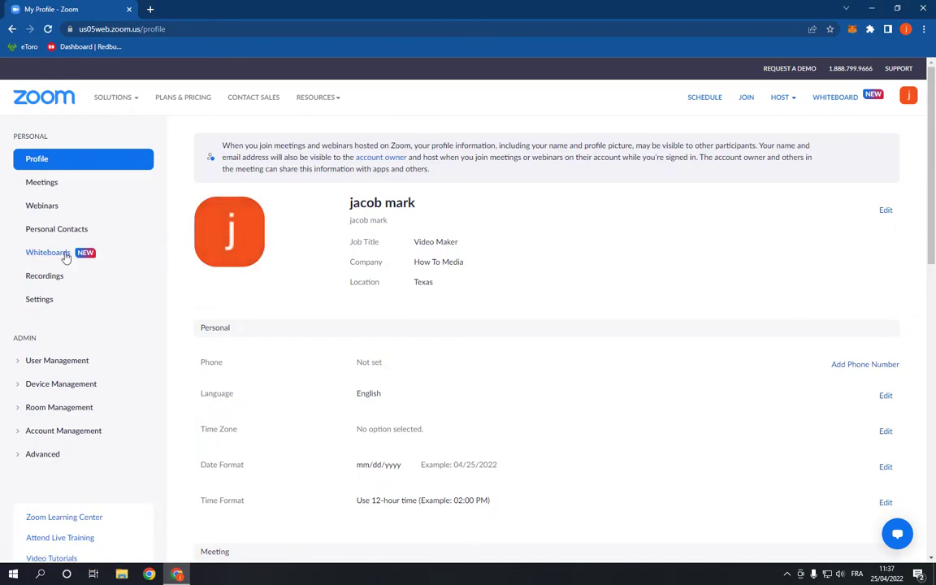
{"action": "left_click", "coordinate": [47, 252]}
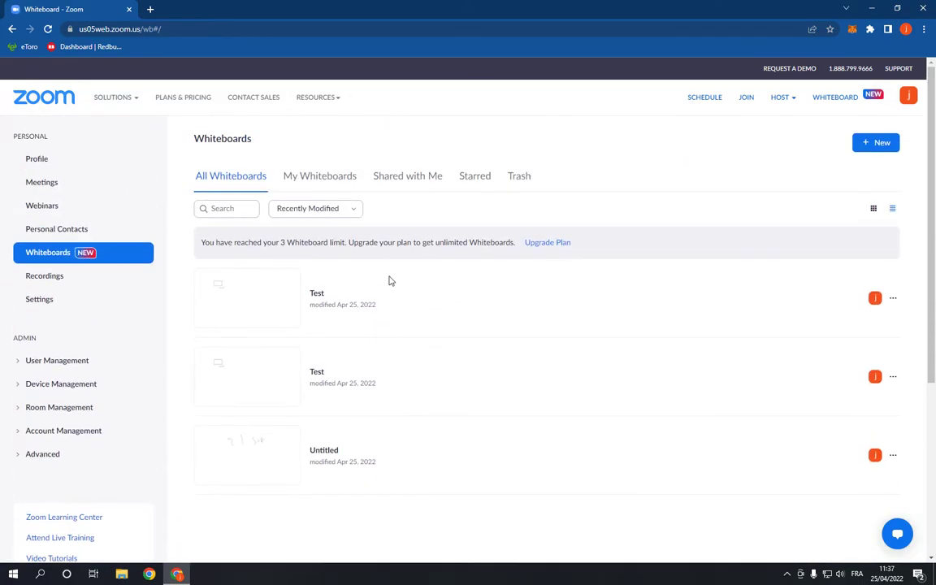
{"action": "mouse_move", "coordinate": [288, 304]}
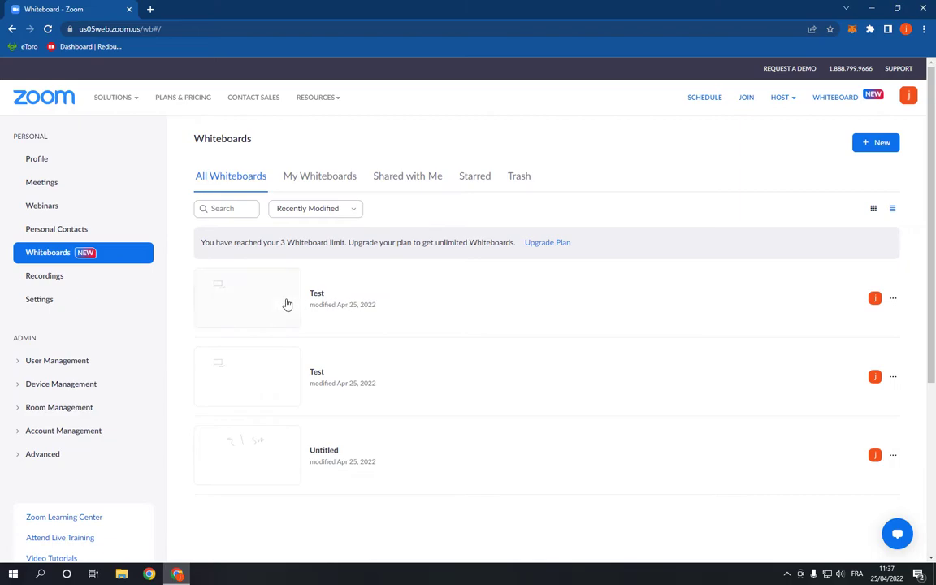
{"action": "mouse_move", "coordinate": [254, 301]}
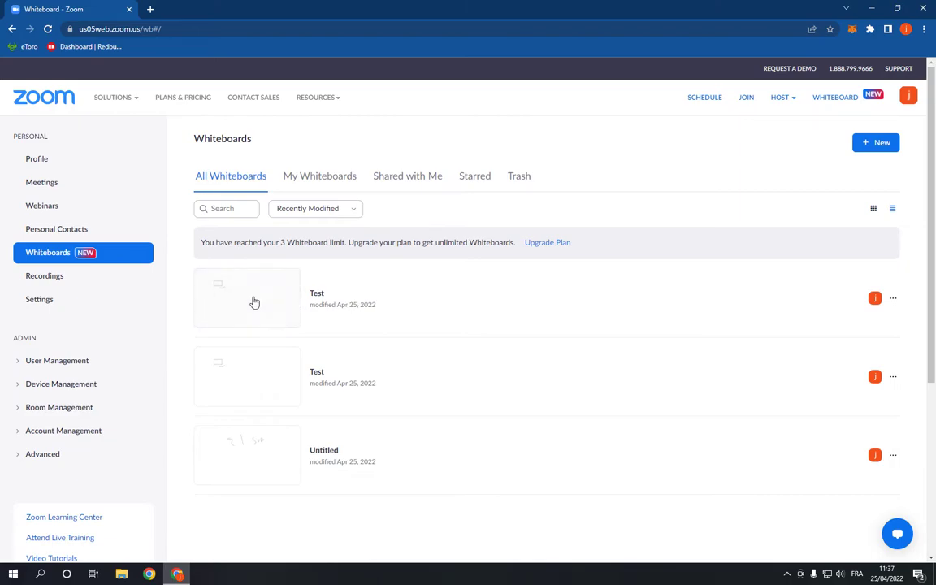
{"action": "mouse_move", "coordinate": [512, 309]}
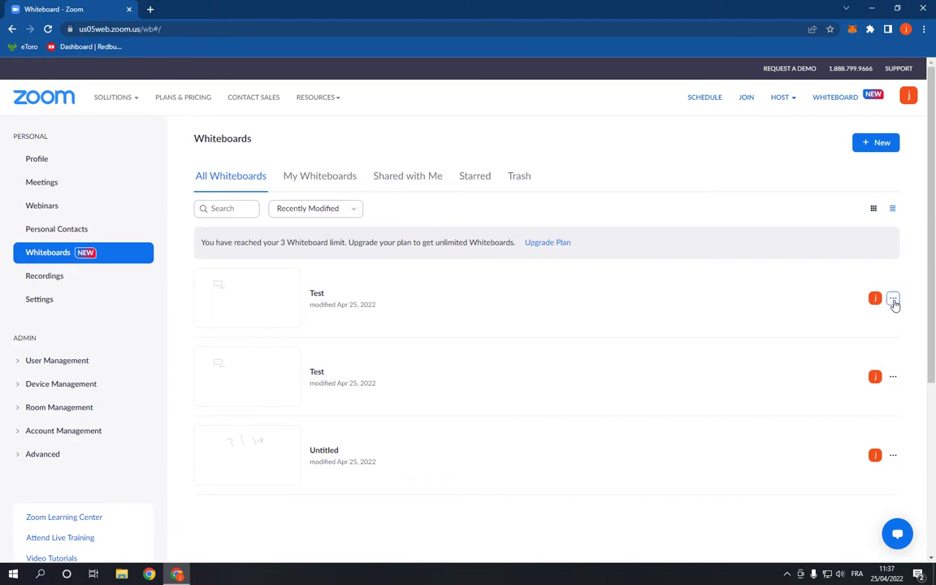
Move the first 'Test' whiteboard to Trash from its actions menu
{"action": "left_click", "coordinate": [892, 298]}
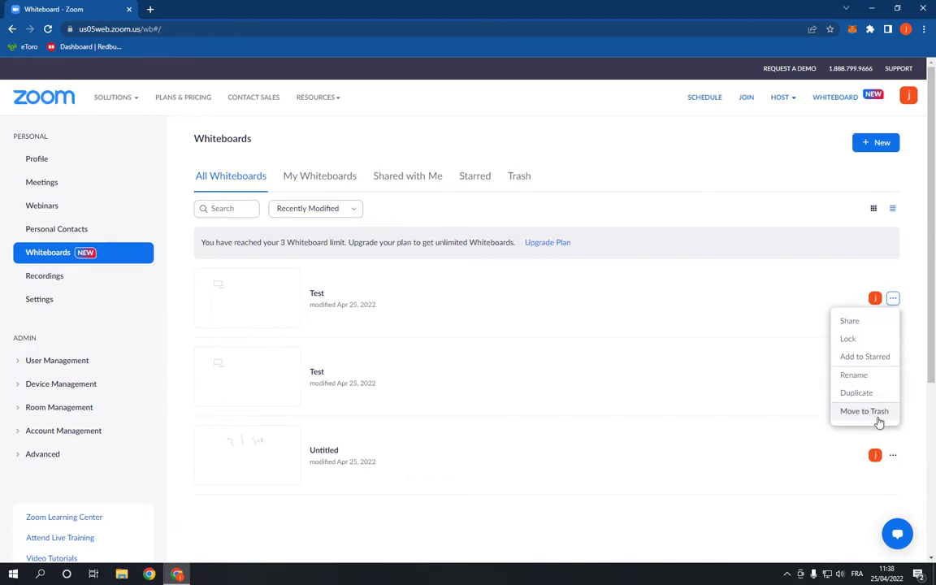
{"action": "left_click", "coordinate": [863, 411]}
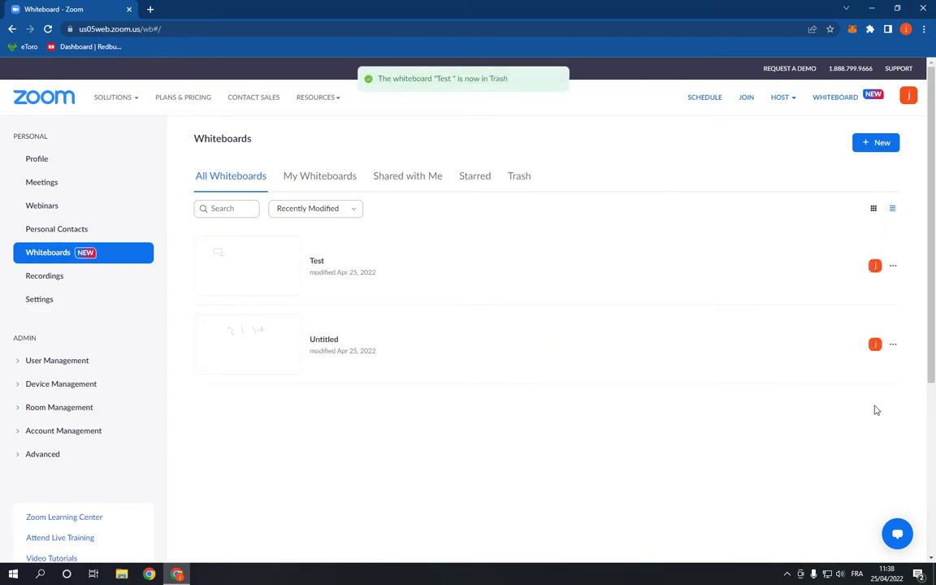
{"action": "mouse_move", "coordinate": [508, 179]}
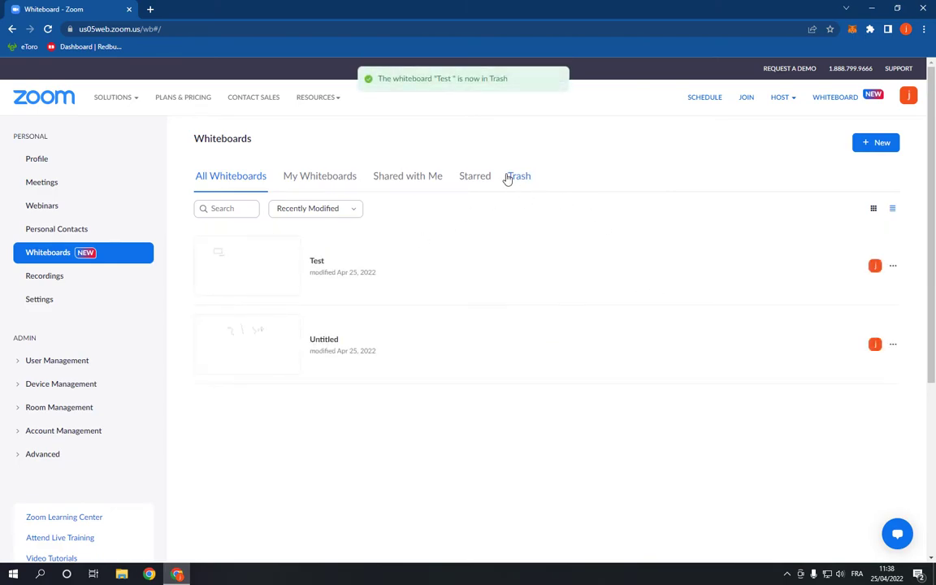
In the Trash tab, delete the trashed 'Test' and 'Untitled' whiteboards forever
{"action": "left_click", "coordinate": [519, 176]}
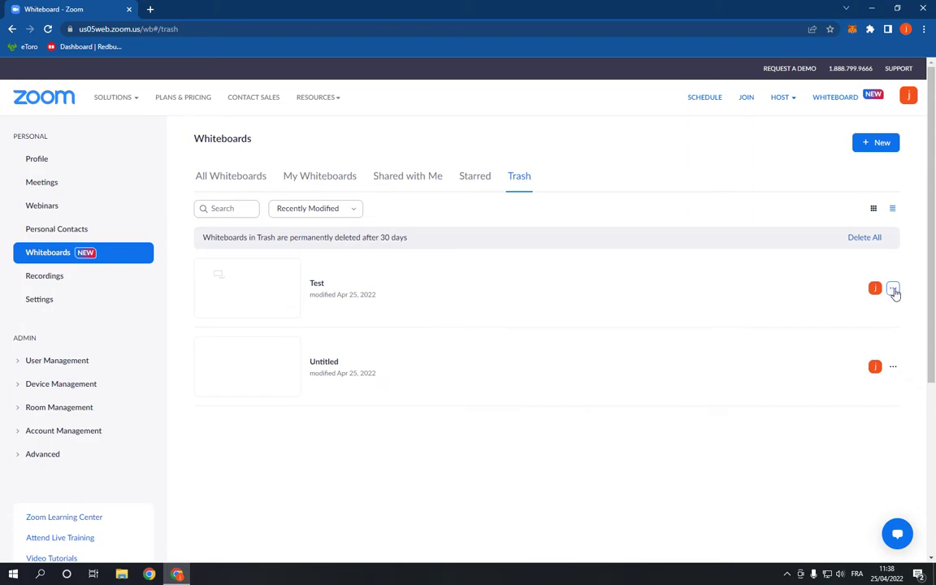
{"action": "mouse_move", "coordinate": [546, 180]}
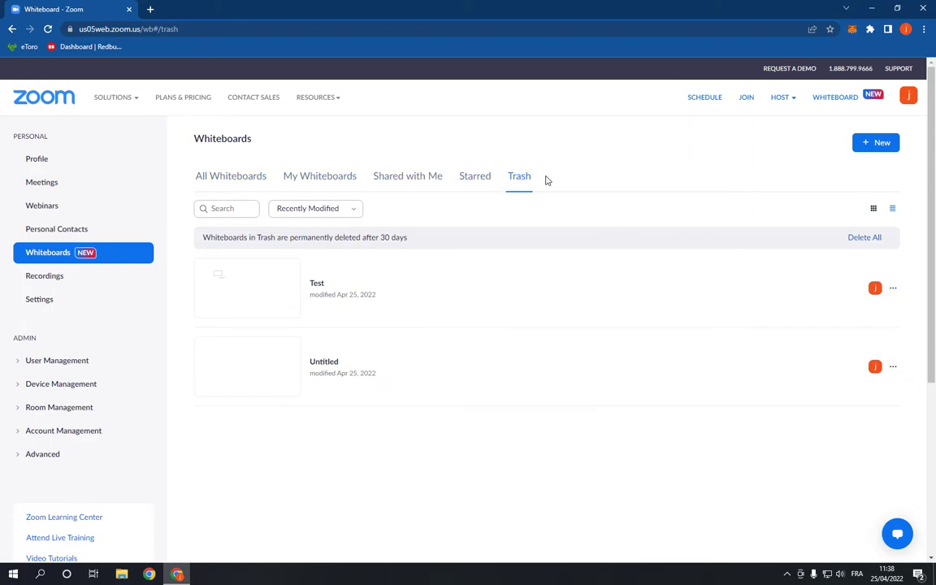
{"action": "mouse_move", "coordinate": [911, 301]}
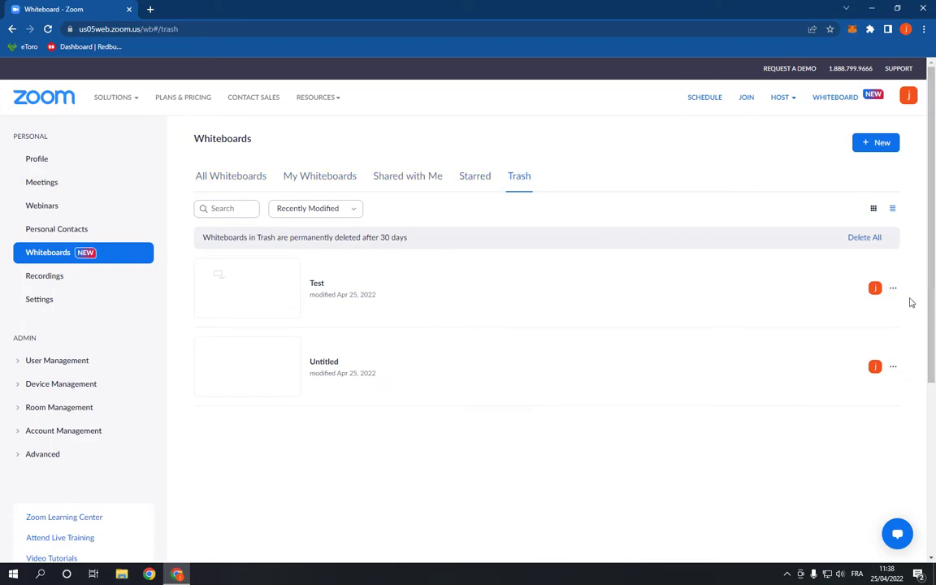
{"action": "left_click", "coordinate": [892, 288]}
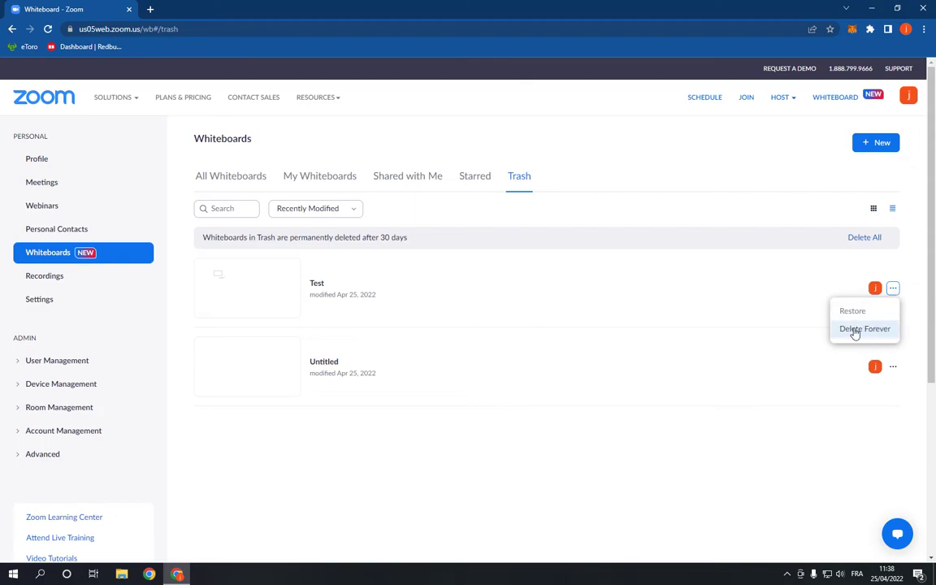
{"action": "left_click", "coordinate": [865, 328]}
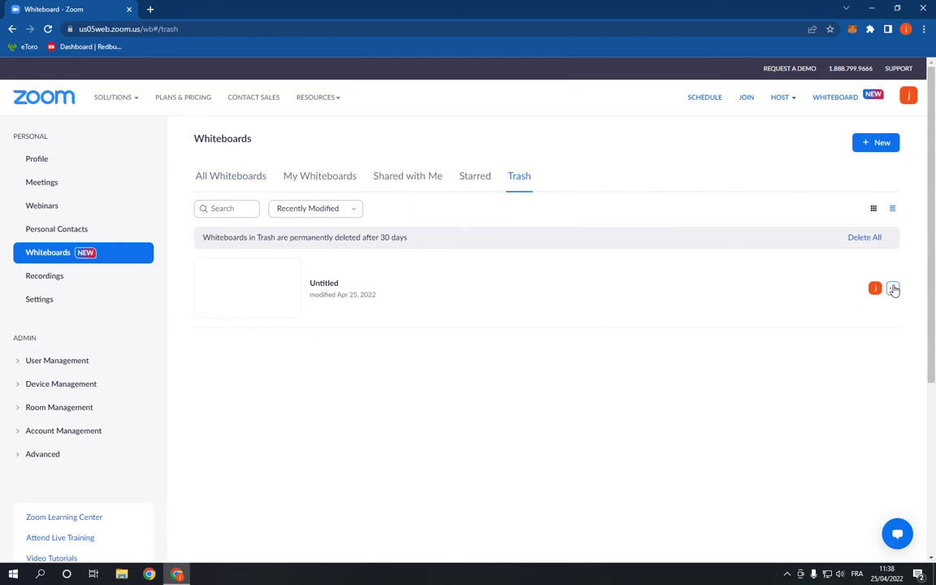
{"action": "left_click", "coordinate": [892, 289]}
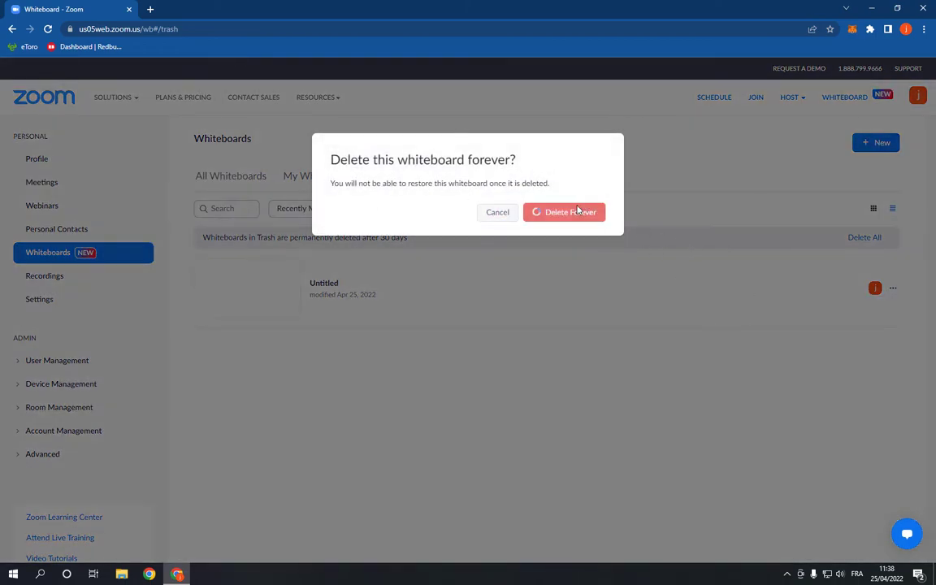
{"action": "left_click", "coordinate": [565, 212]}
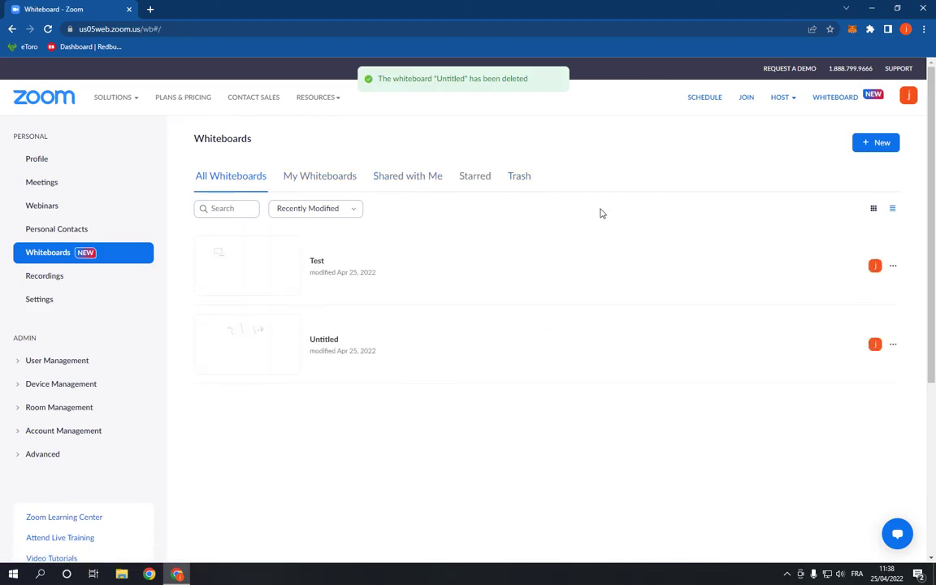
{"action": "mouse_move", "coordinate": [895, 279]}
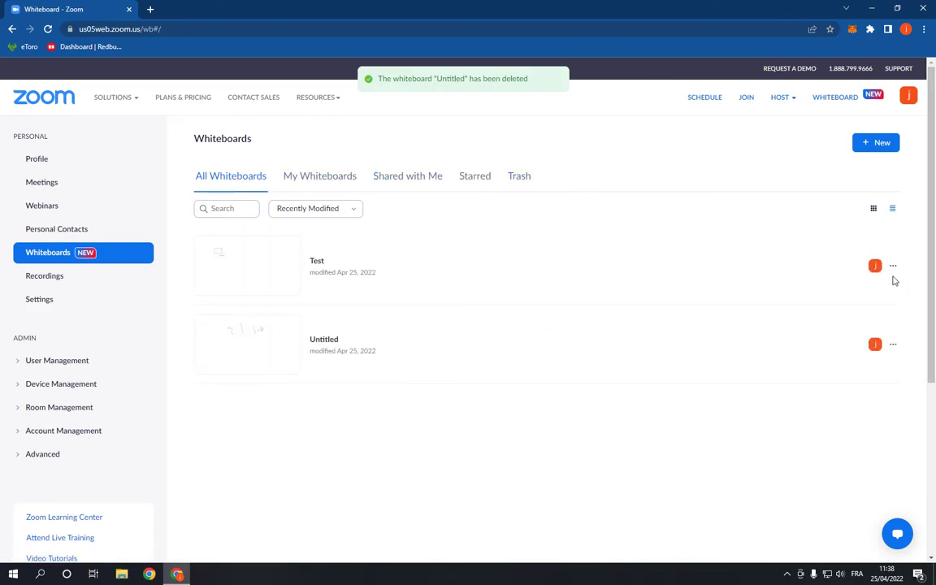
Show the actions menu for the remaining active 'Test' whiteboard
{"action": "left_click", "coordinate": [893, 266]}
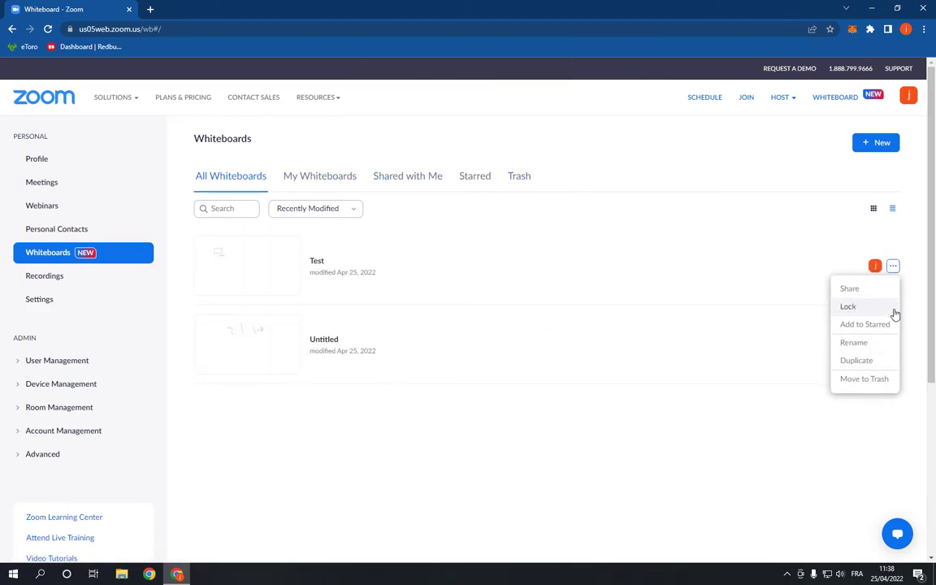
{"action": "mouse_move", "coordinate": [887, 382]}
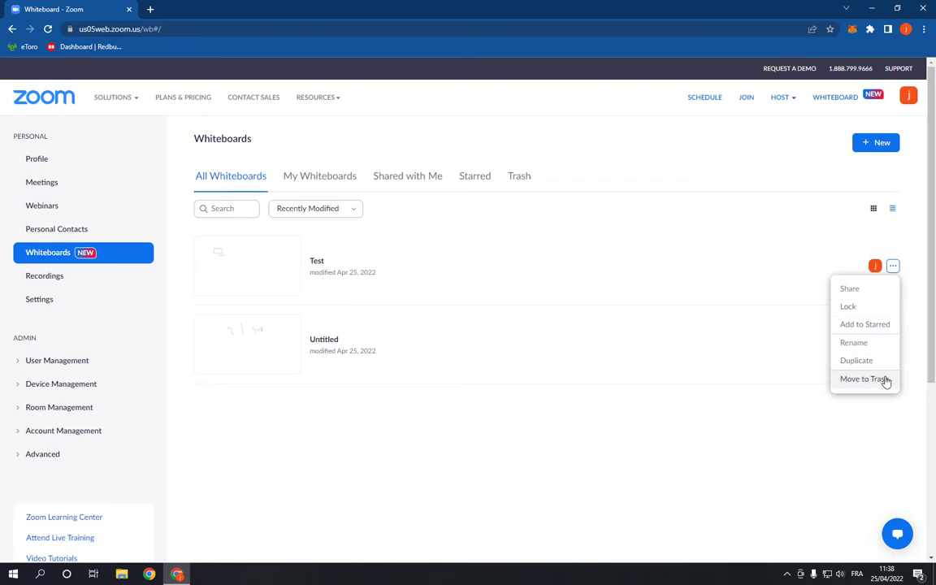